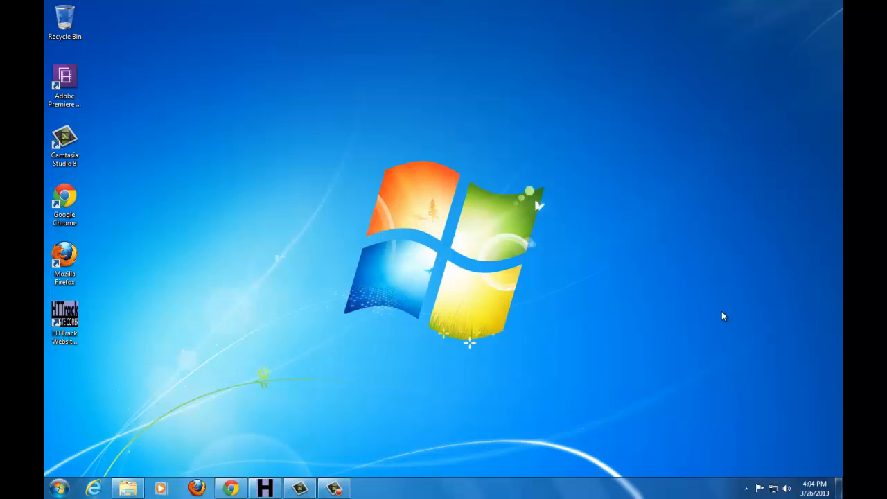
mouse_move(264, 488)
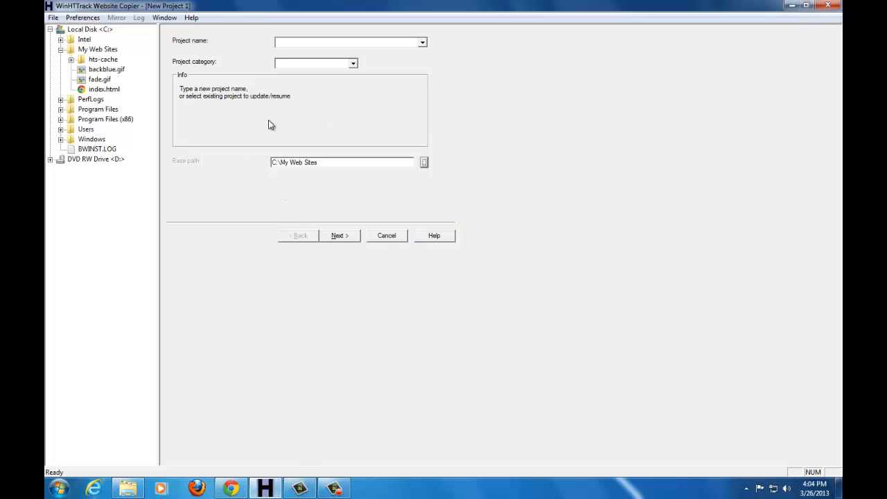
mouse_move(270, 143)
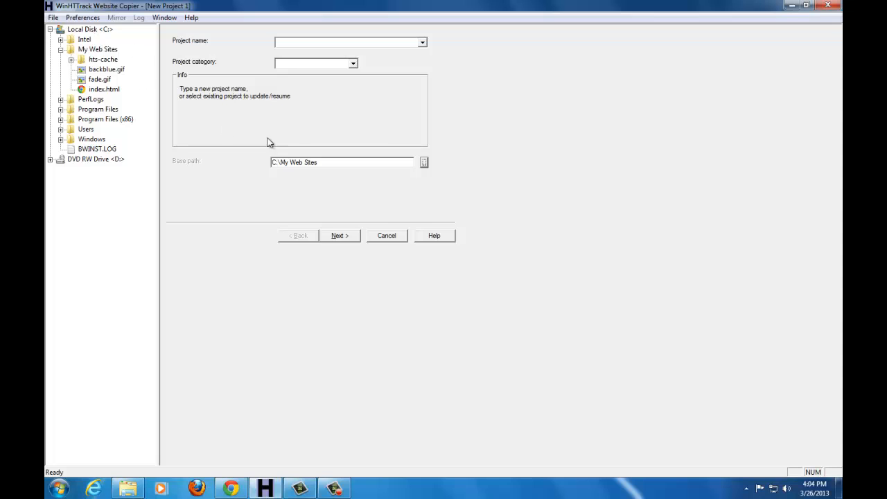
mouse_move(338, 55)
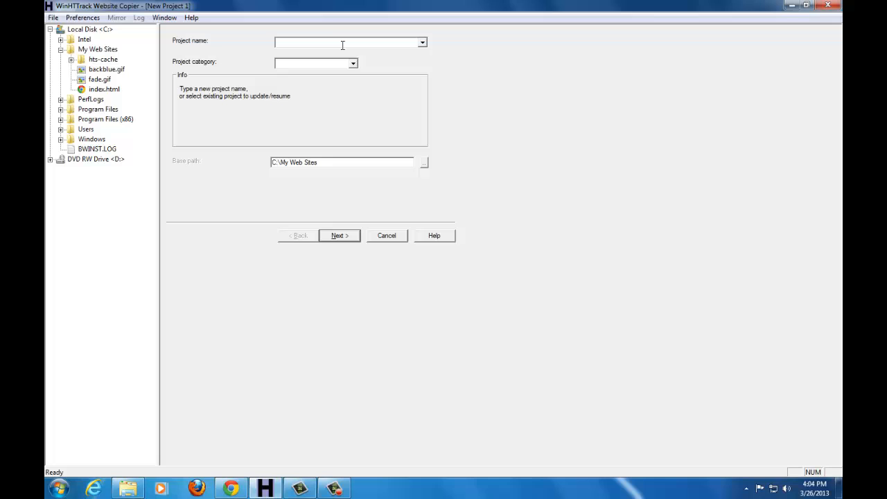
- Name the new project Geekazoidtech, keeping the base path C:\My Web Sites
text(Geek)
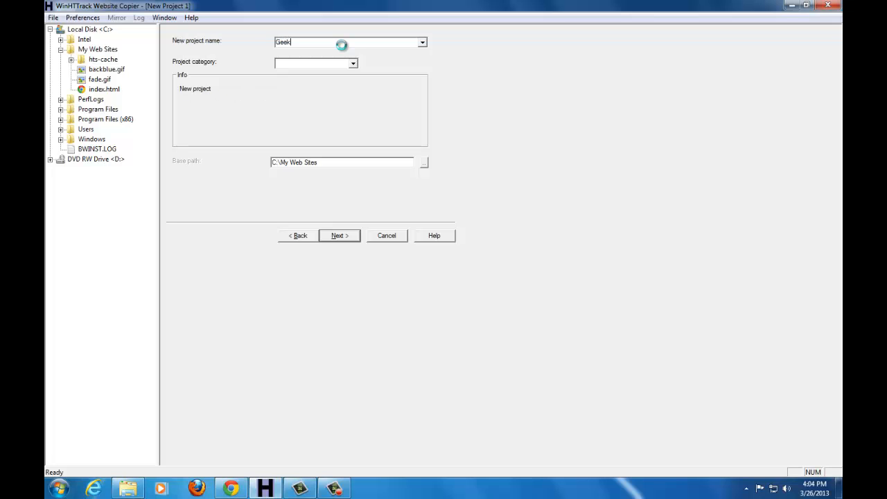
text(az)
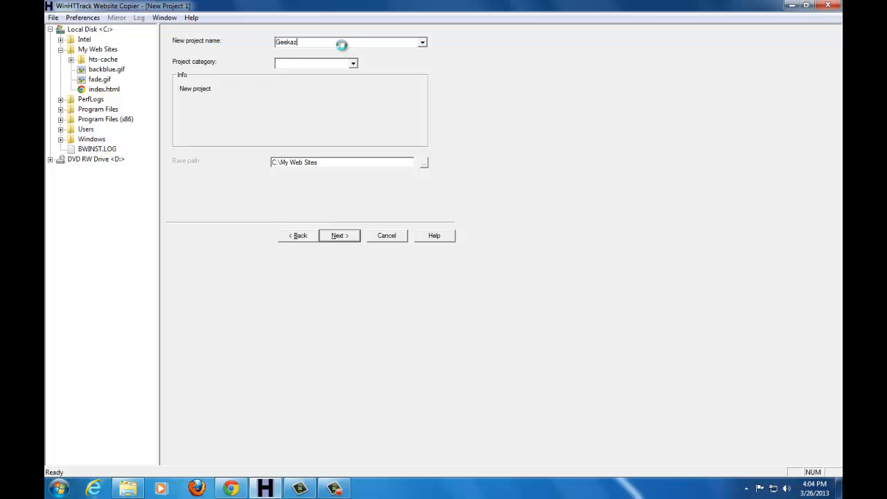
text(oidtech)
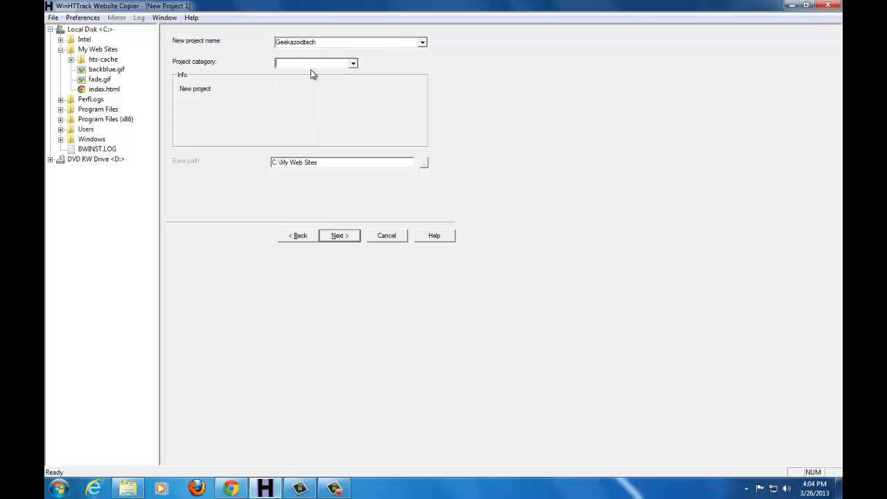
mouse_move(419, 172)
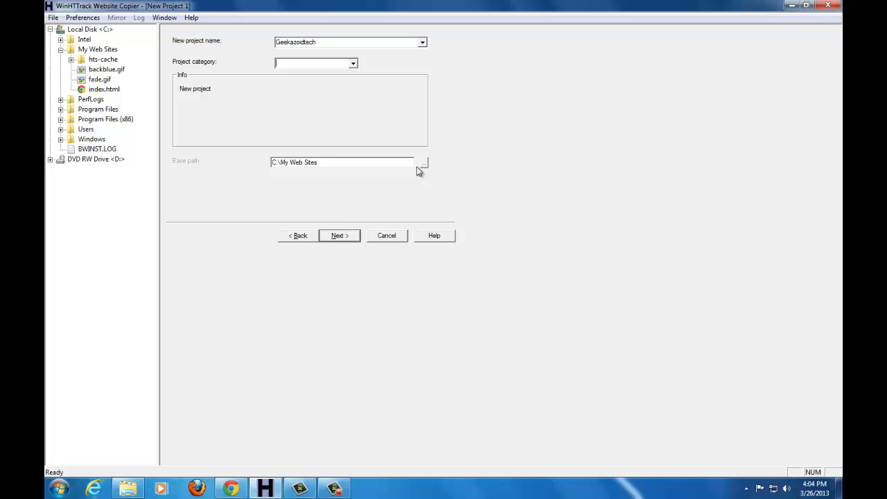
click(422, 162)
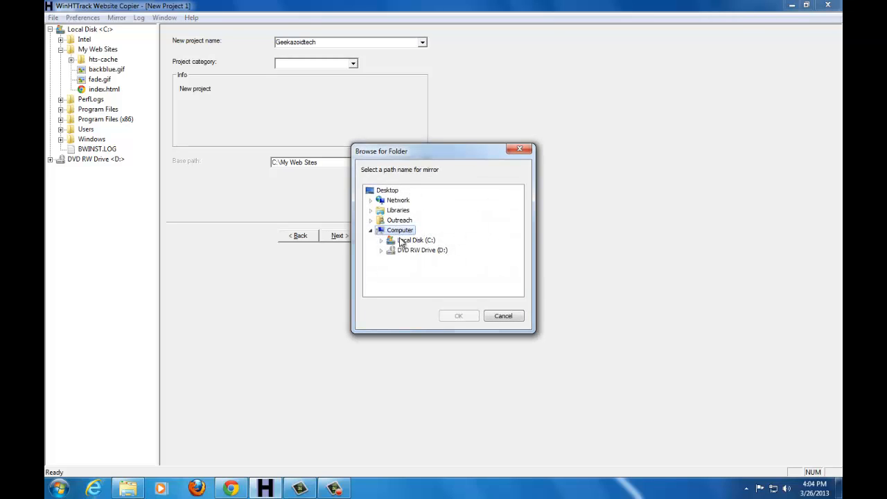
click(380, 240)
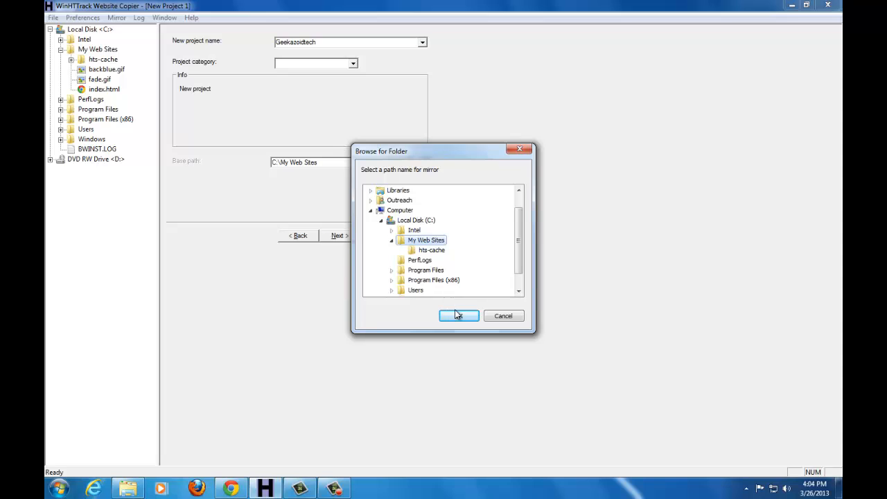
click(459, 316)
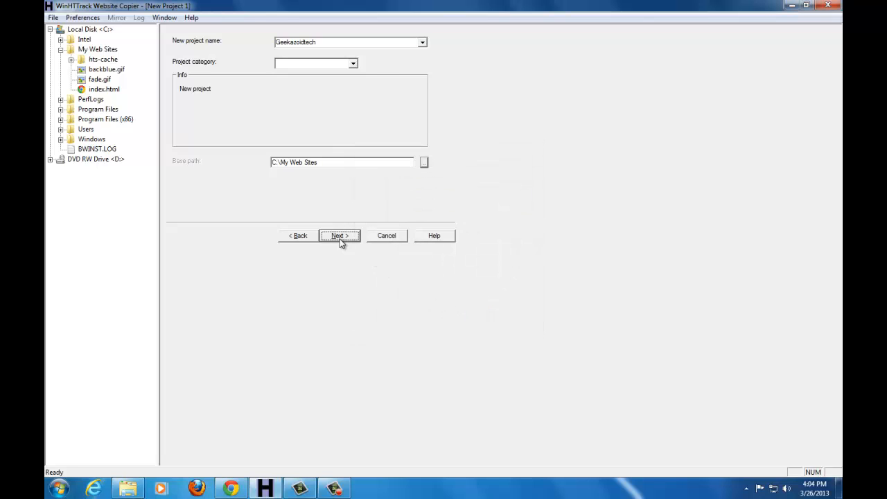
click(338, 236)
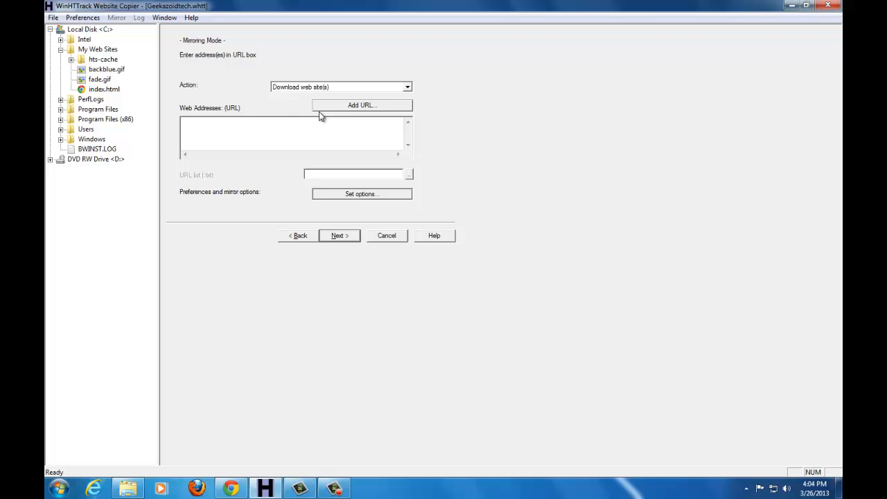
click(361, 105)
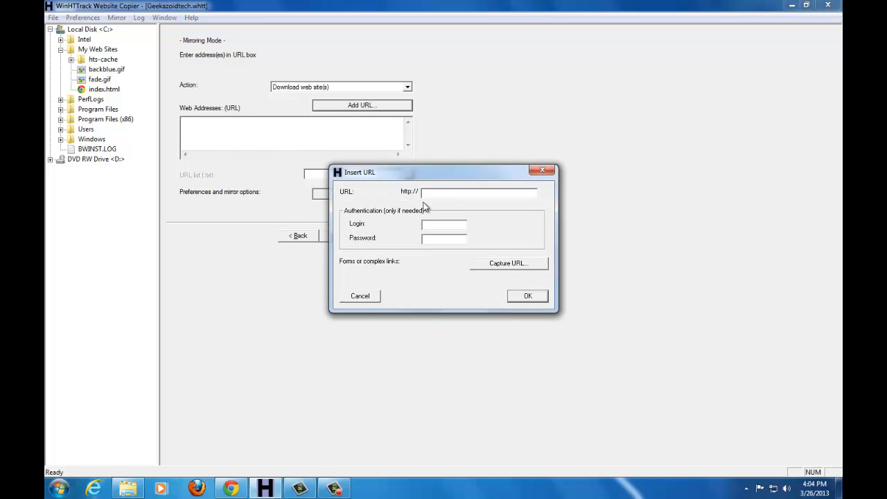
text(www.geekazoidtech.com)
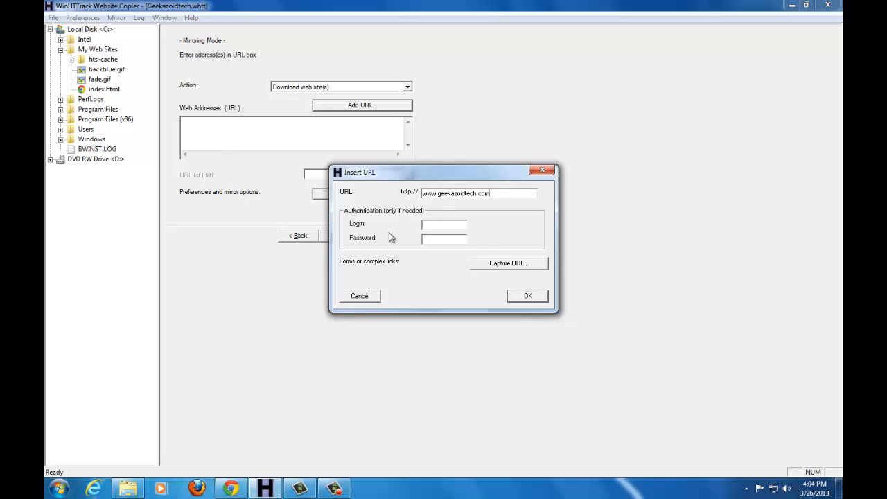
mouse_move(499, 269)
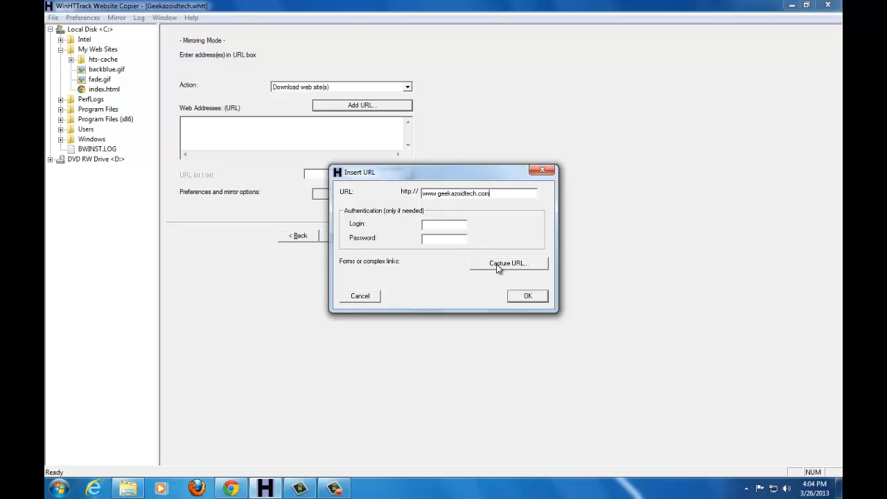
click(507, 263)
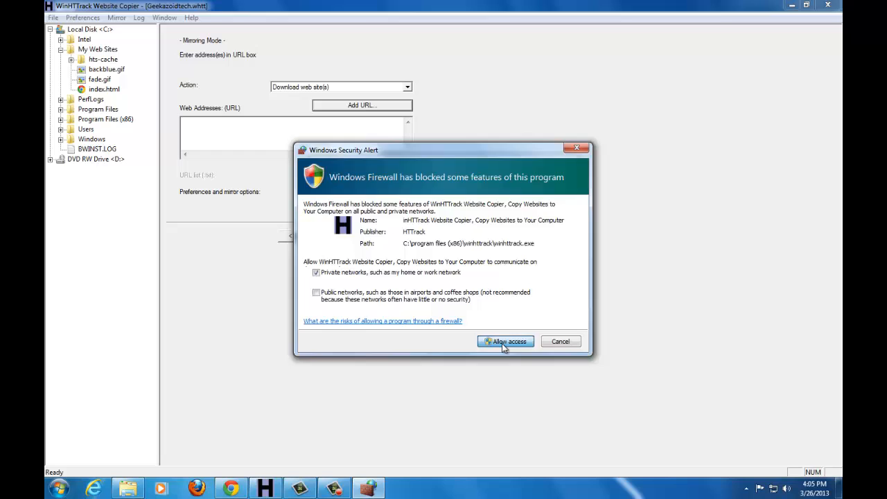
click(504, 341)
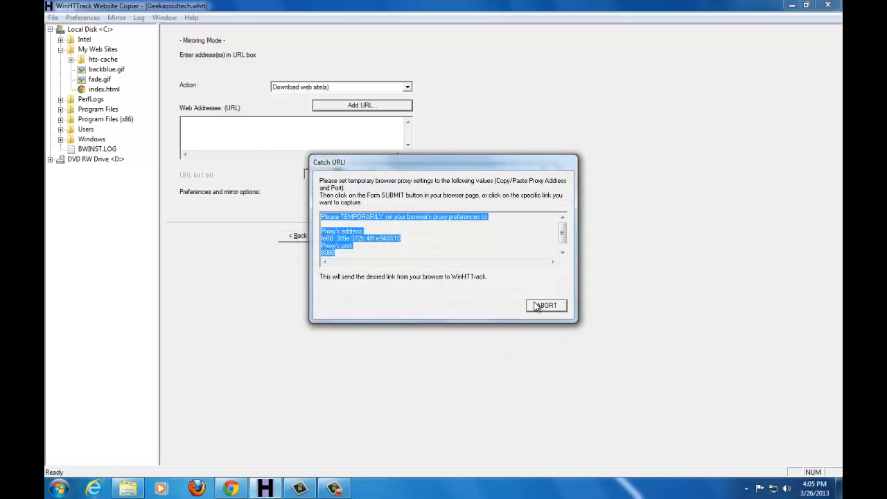
mouse_move(539, 303)
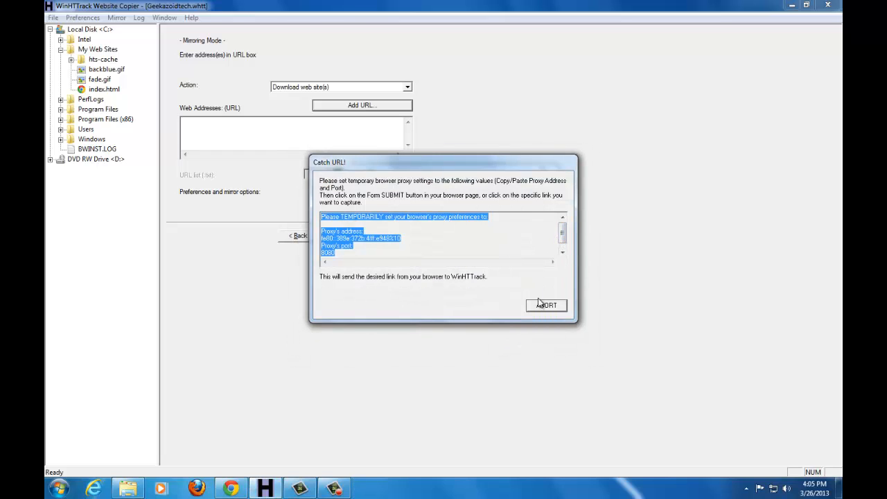
click(546, 305)
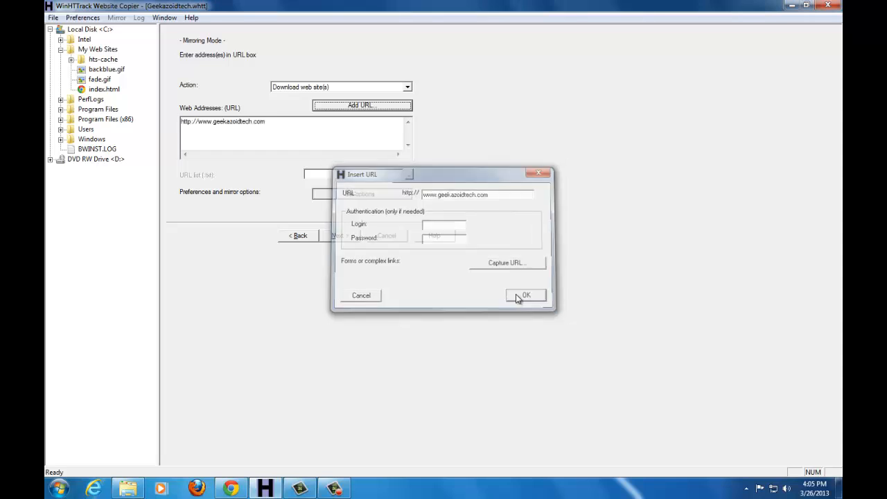
click(526, 295)
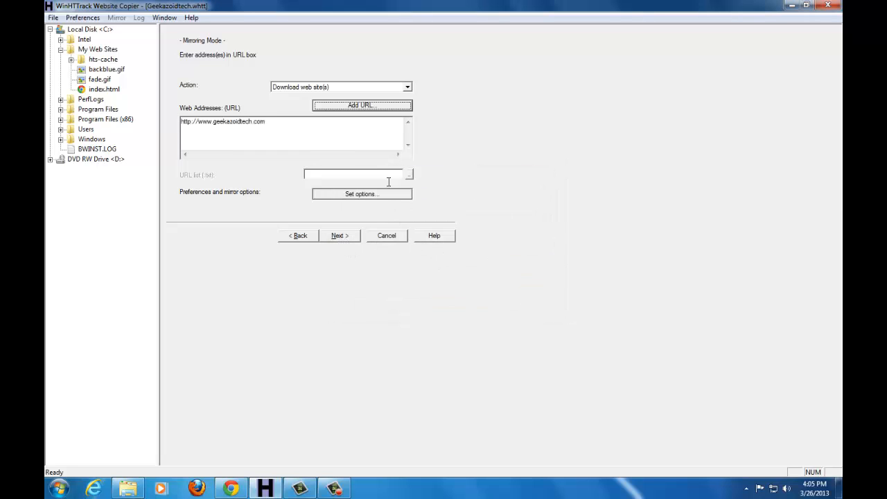
- On the final wizard page, set Remote connect to not use a provider, keeping 'Disconnect when finished'
click(338, 236)
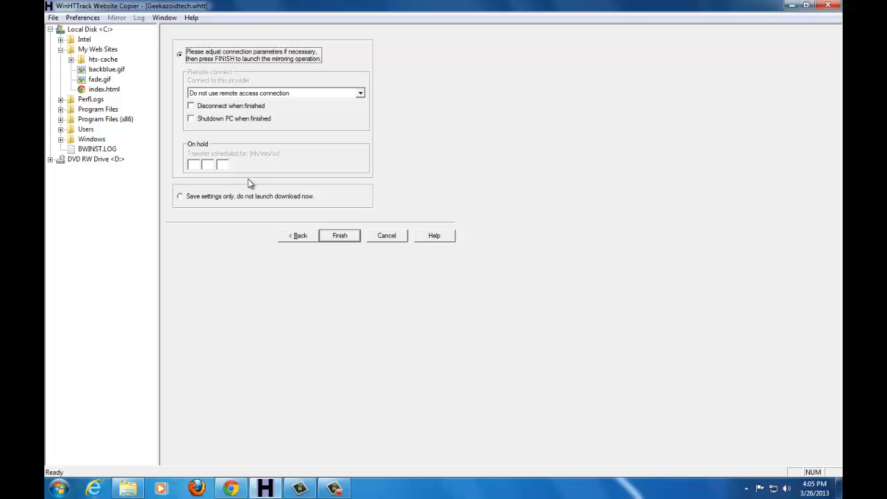
click(359, 93)
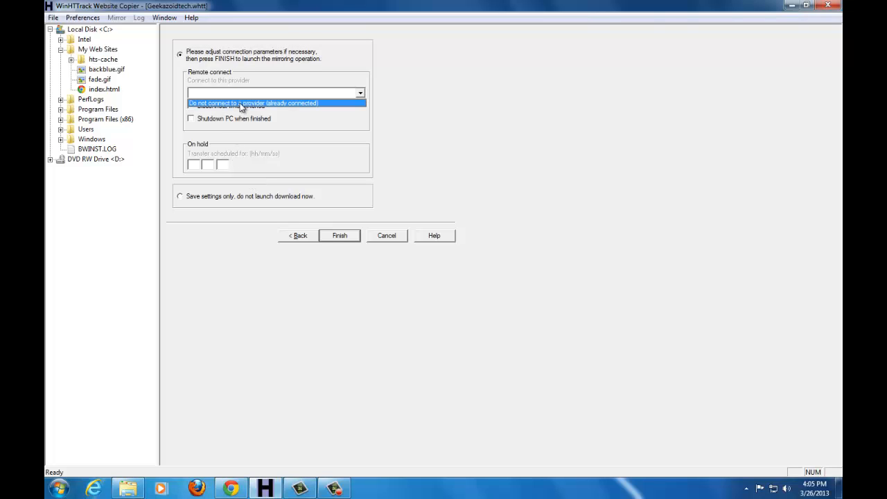
click(252, 102)
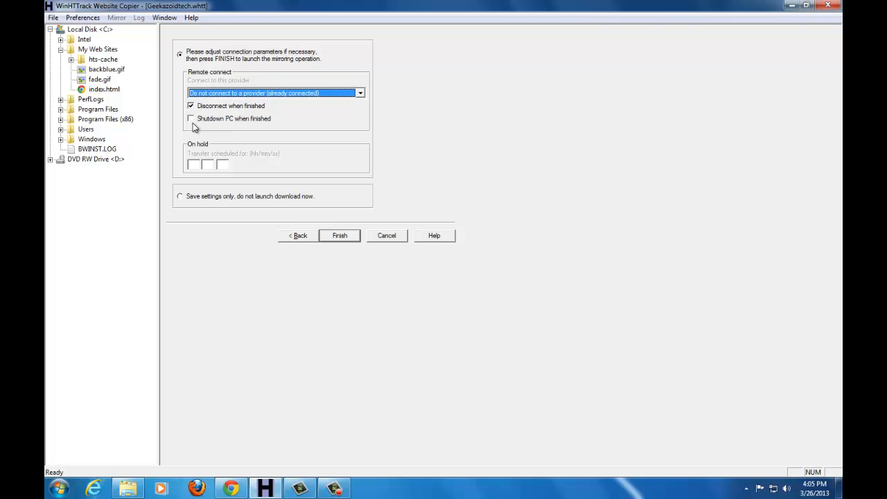
mouse_move(261, 130)
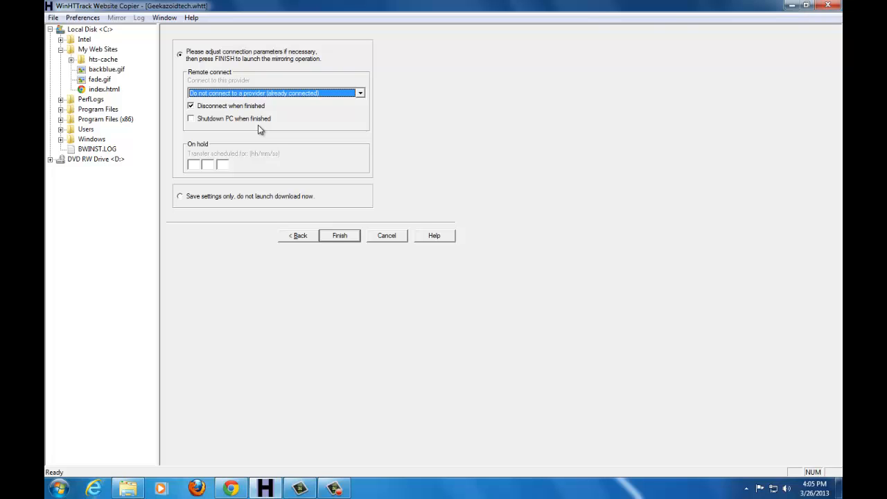
mouse_move(219, 77)
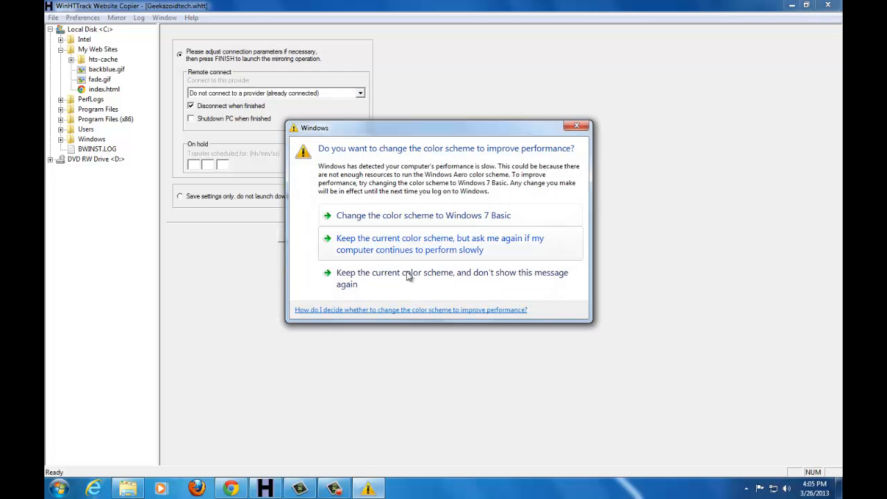
mouse_move(399, 256)
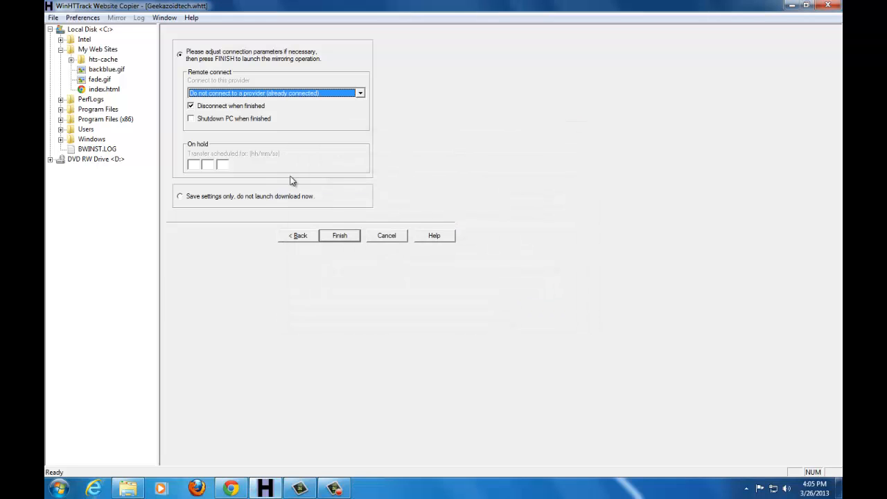
mouse_move(244, 150)
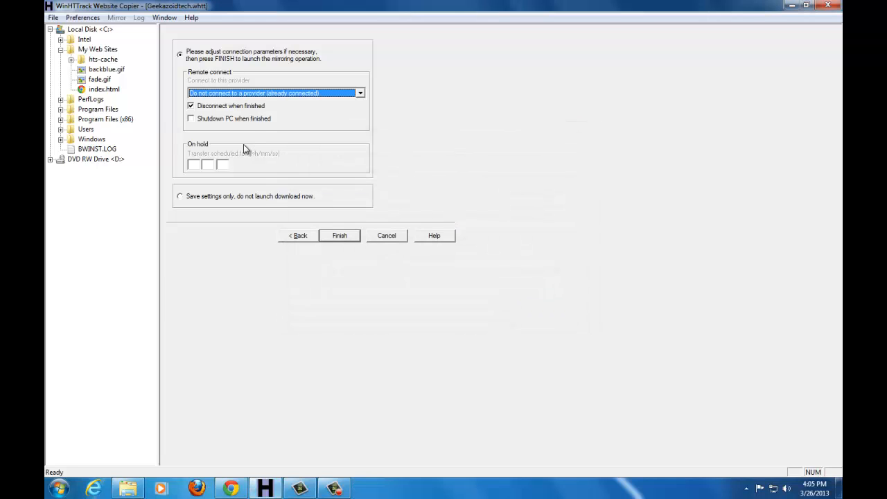
mouse_move(263, 132)
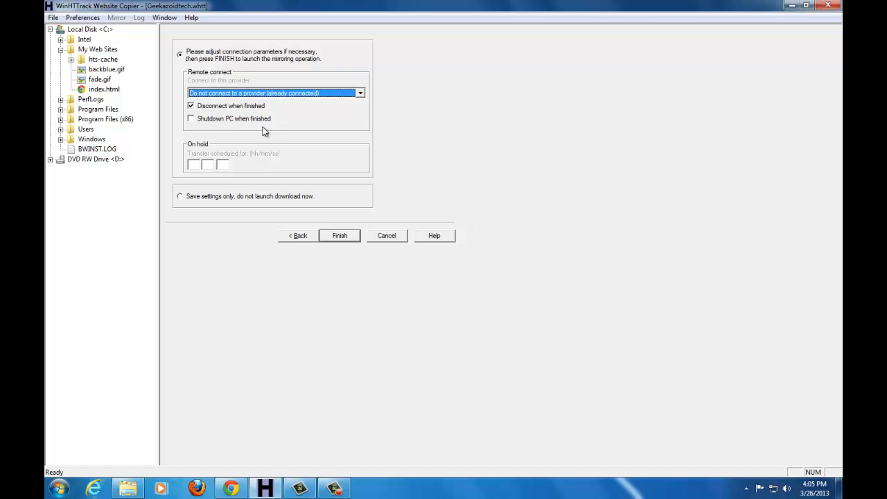
mouse_move(222, 102)
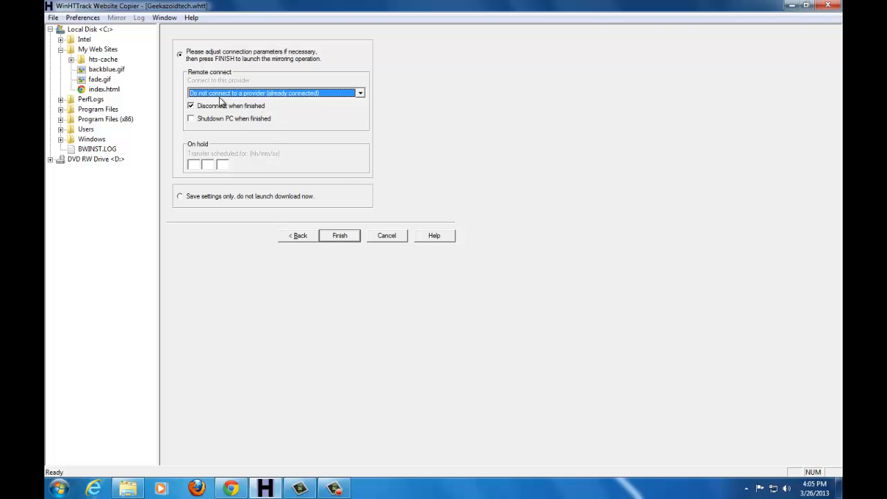
mouse_move(213, 131)
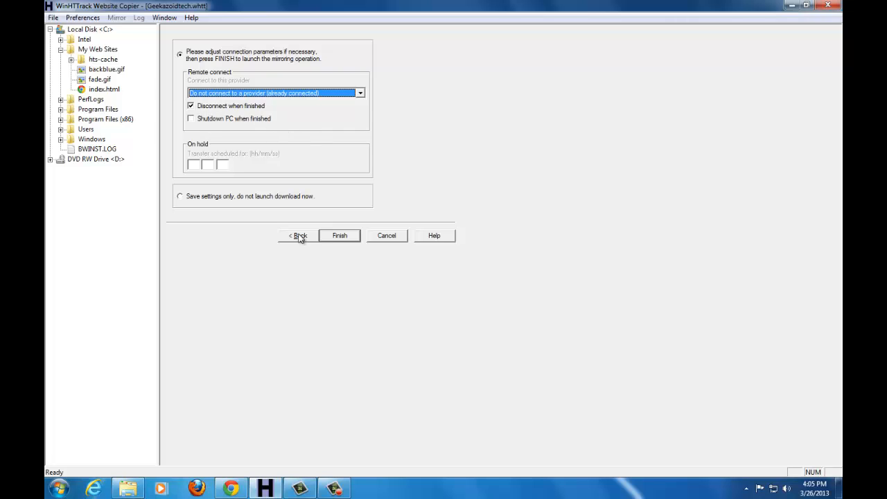
mouse_move(338, 245)
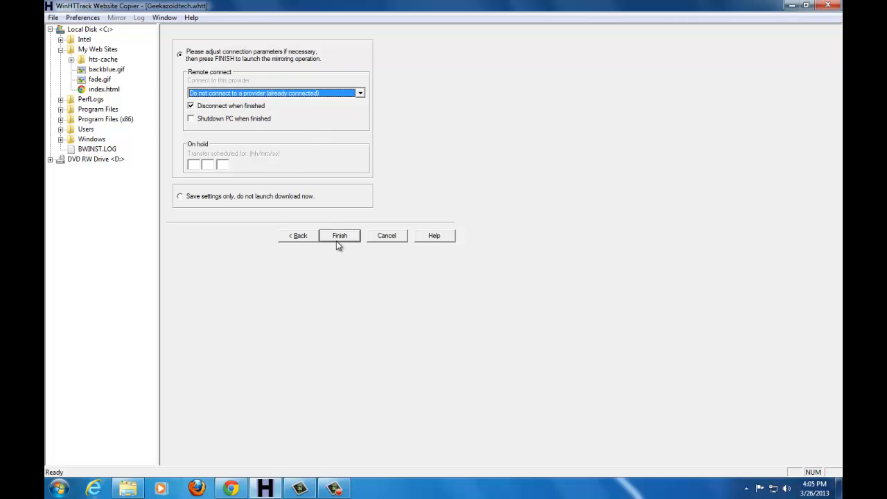
- Run the Geekazoidtech mirror to completion, answer the delete-empty-project prompt and close the project
click(340, 236)
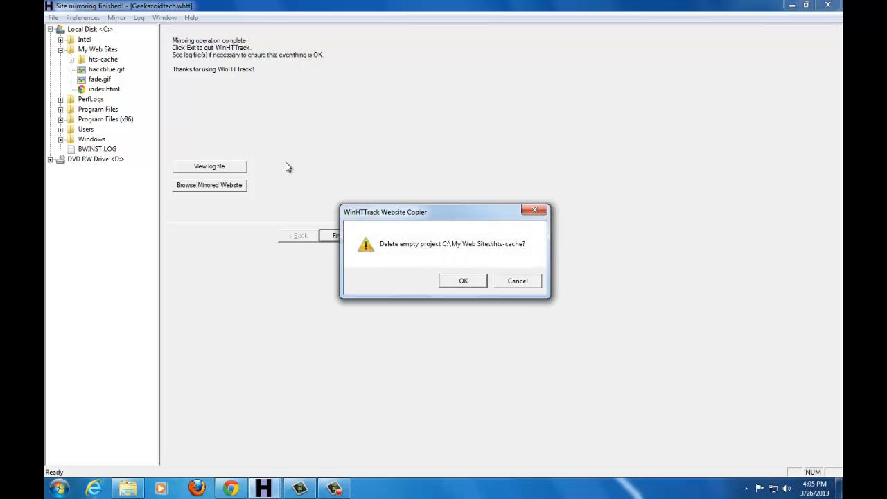
mouse_move(484, 255)
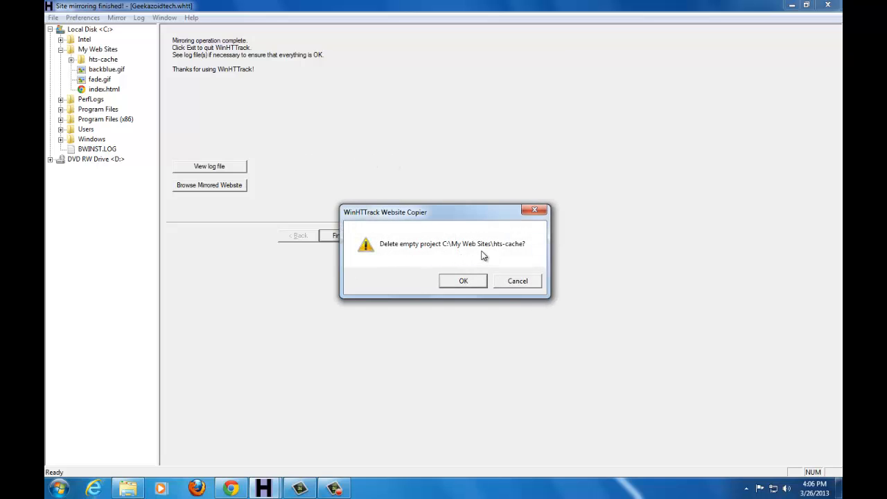
click(463, 280)
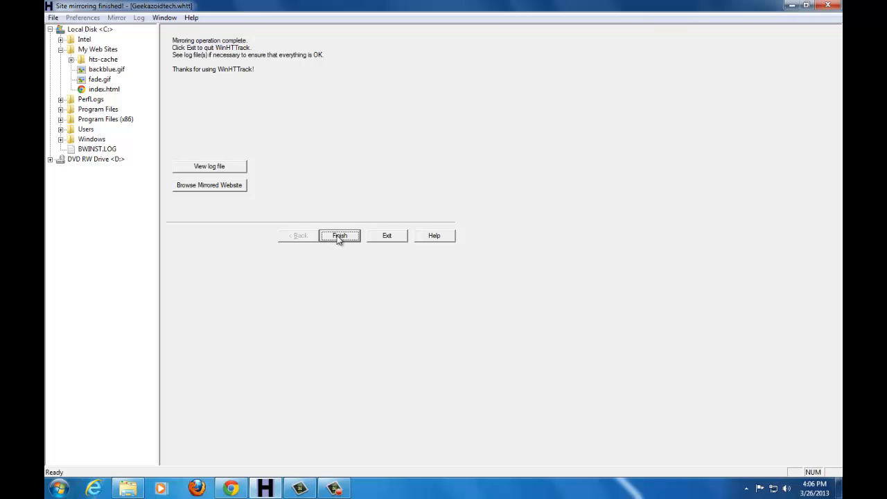
click(339, 236)
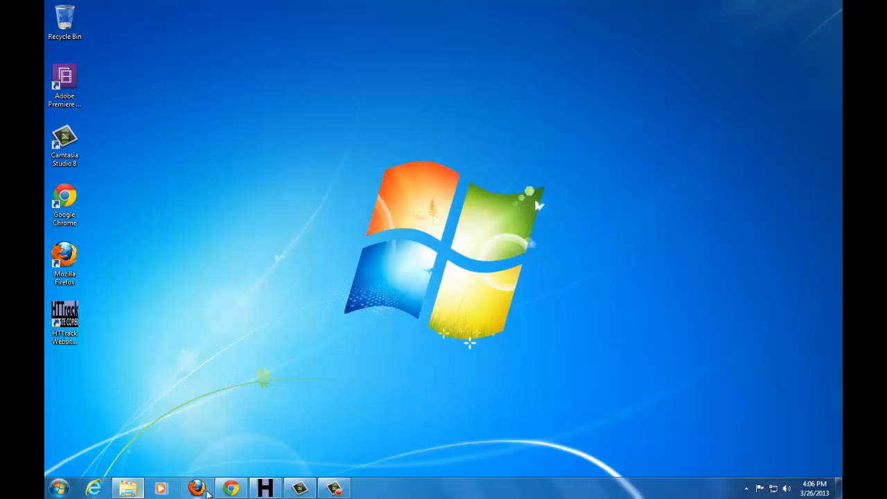
- Open and close the Computer drives window and the Documents library
click(64, 76)
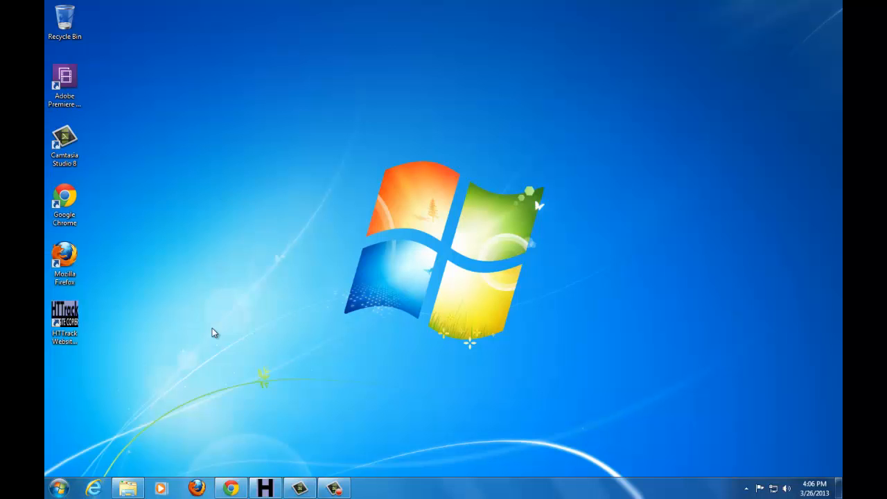
click(127, 488)
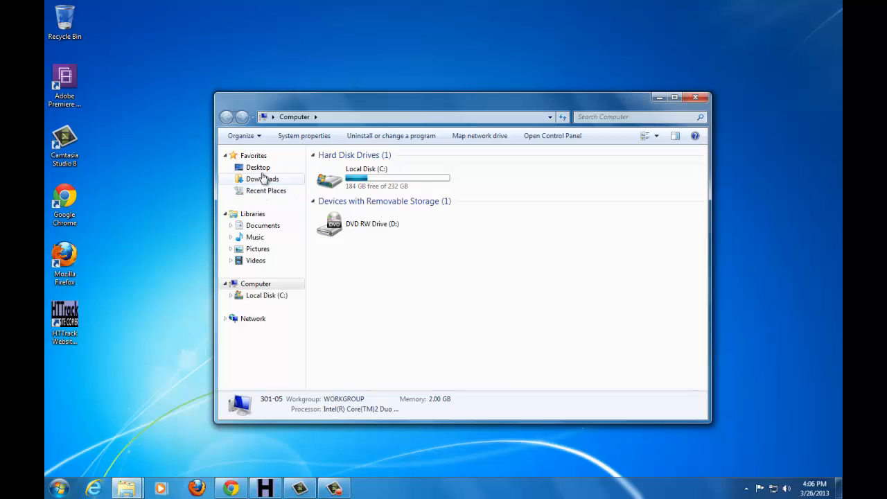
mouse_move(256, 261)
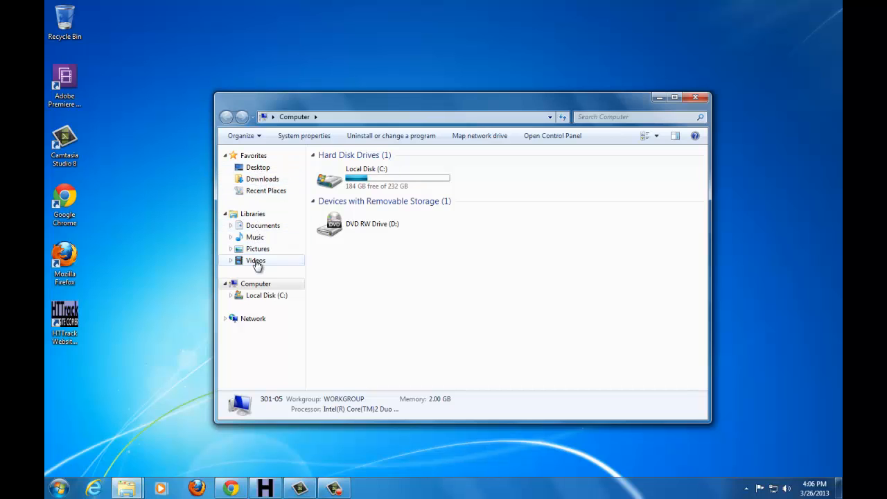
mouse_move(687, 111)
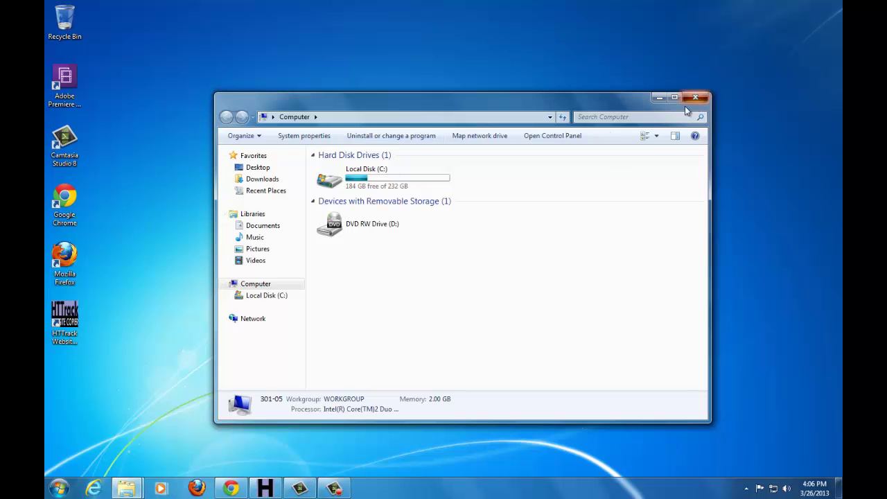
click(696, 97)
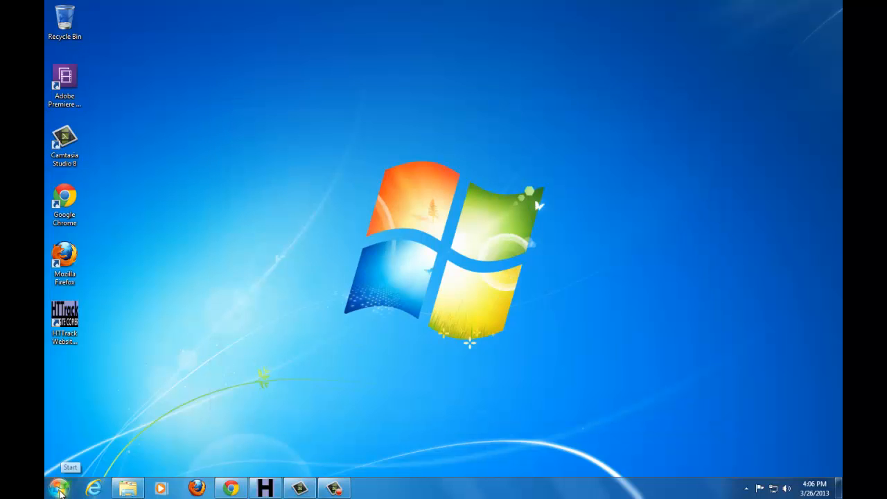
click(127, 488)
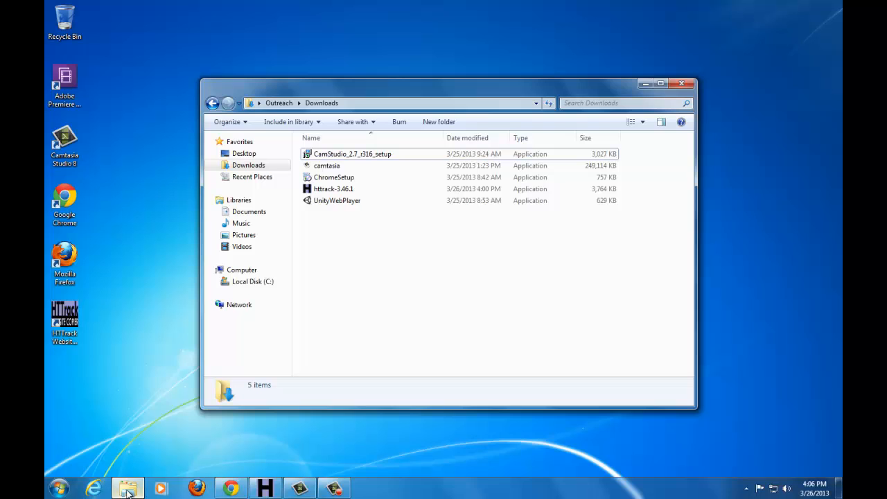
click(250, 211)
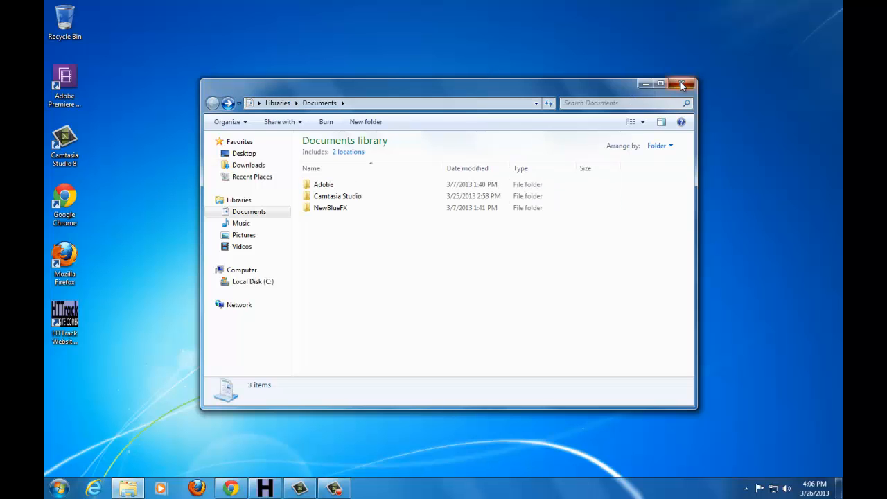
click(682, 84)
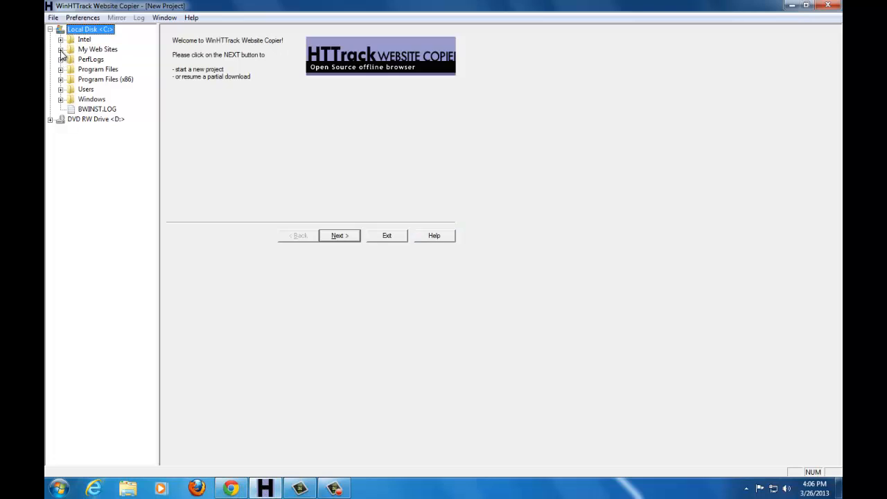
- Close WinHTTrack and browse from Start > Computer into Local Disk (C:)
click(61, 50)
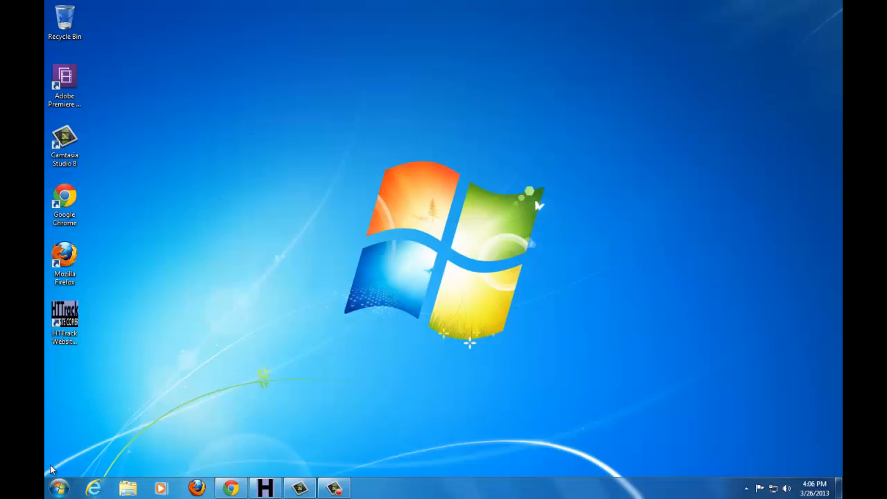
click(58, 488)
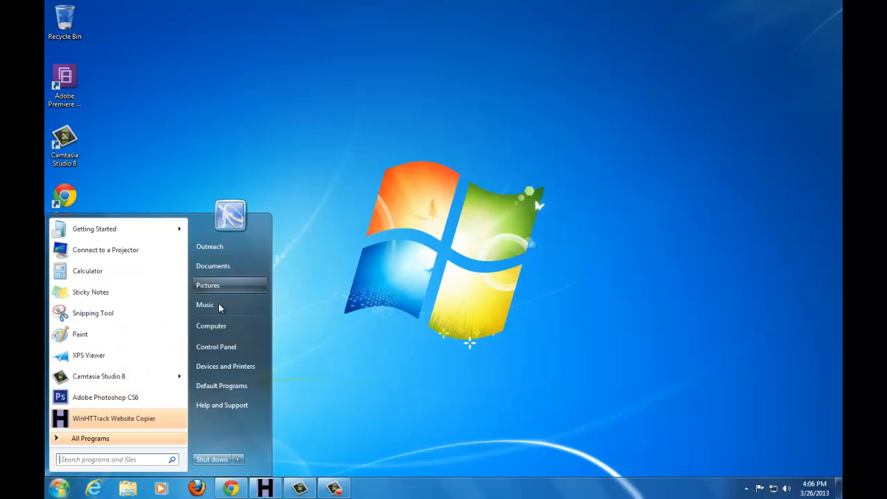
click(210, 326)
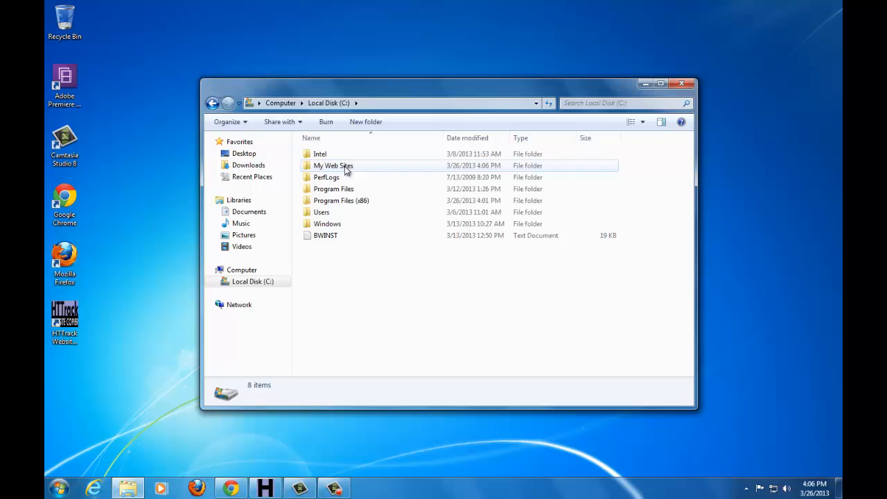
double_click(332, 165)
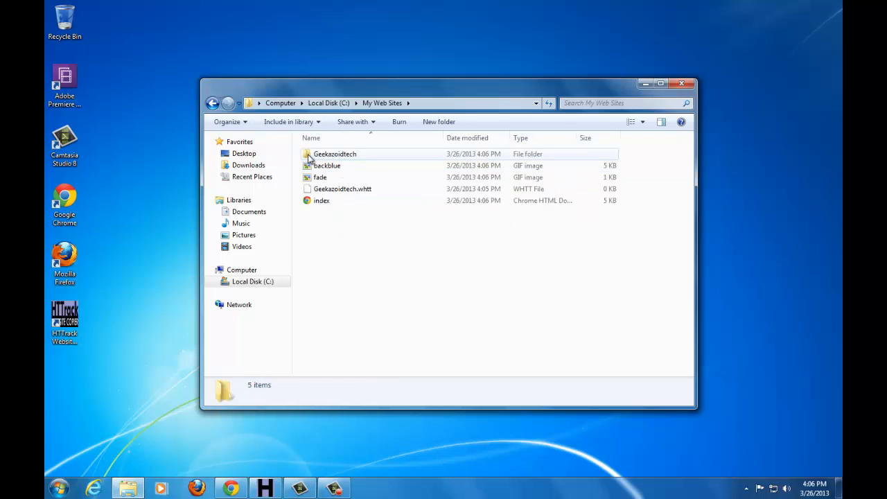
mouse_move(332, 159)
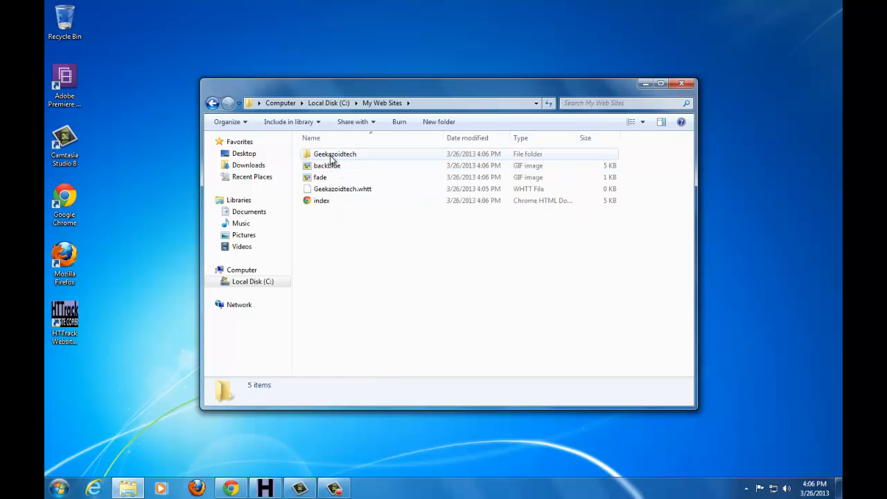
mouse_move(354, 159)
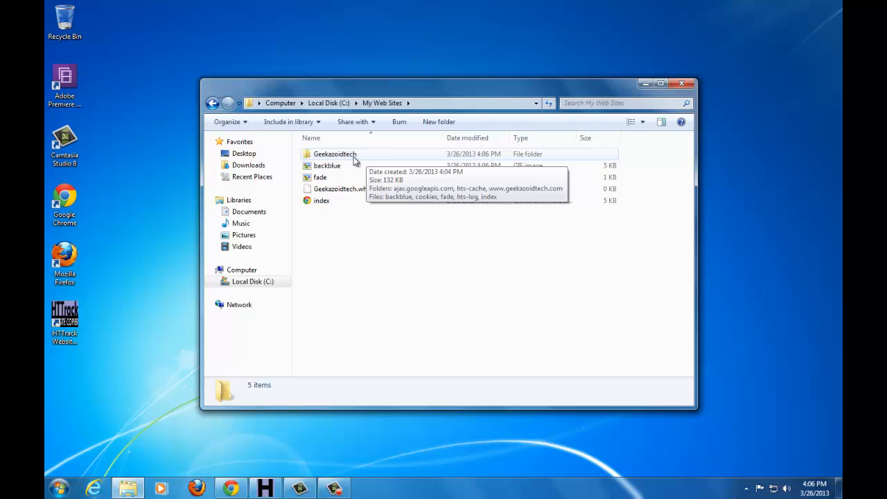
double_click(335, 154)
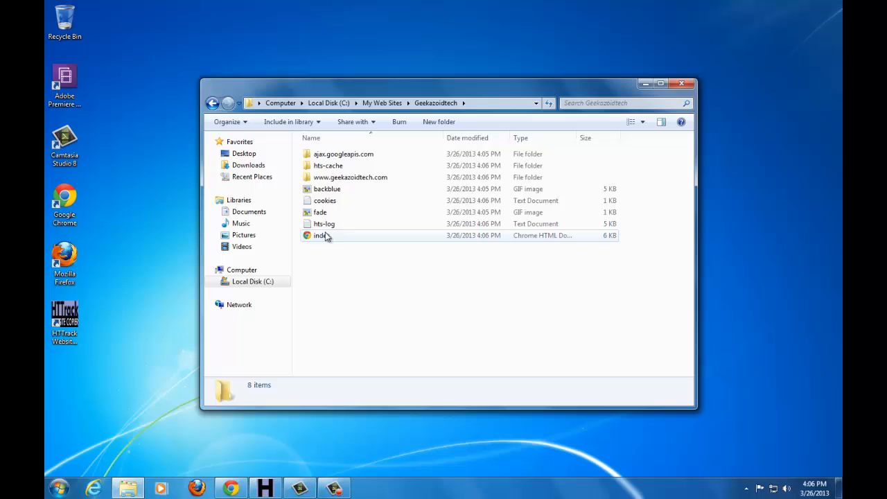
double_click(349, 177)
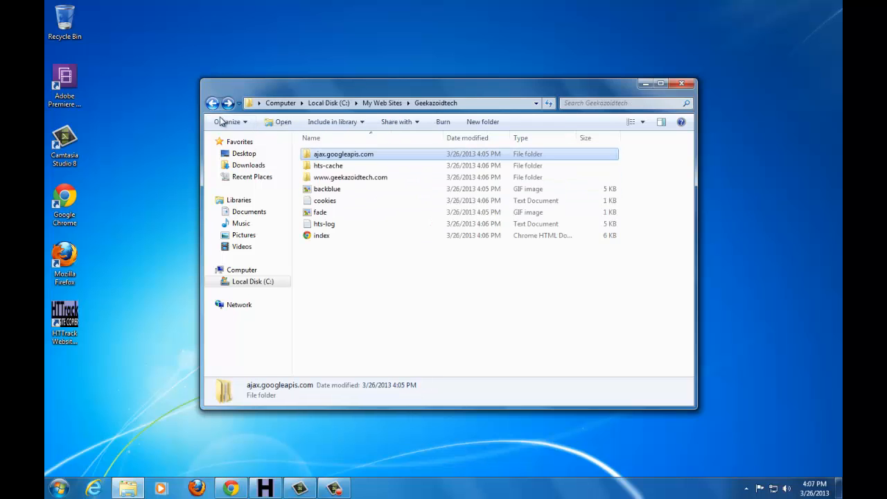
double_click(349, 177)
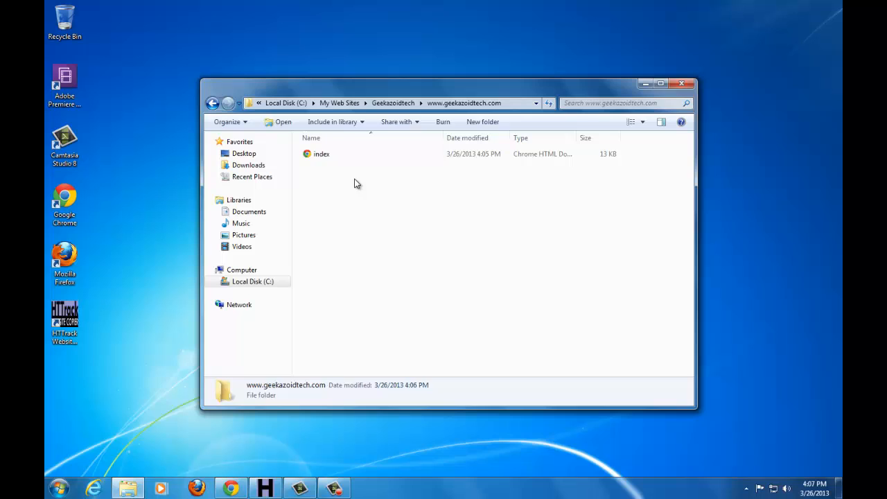
click(321, 154)
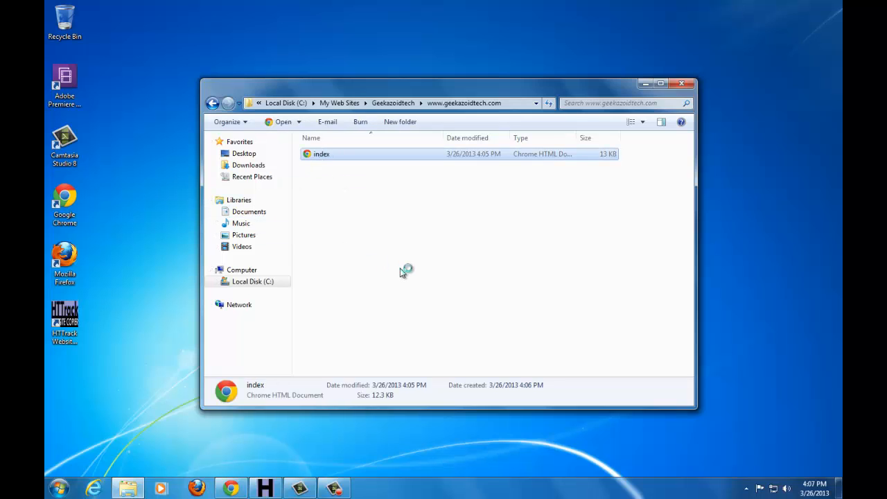
- View the mirrored index.html offline in Chrome, then return to the Explorer window
double_click(321, 152)
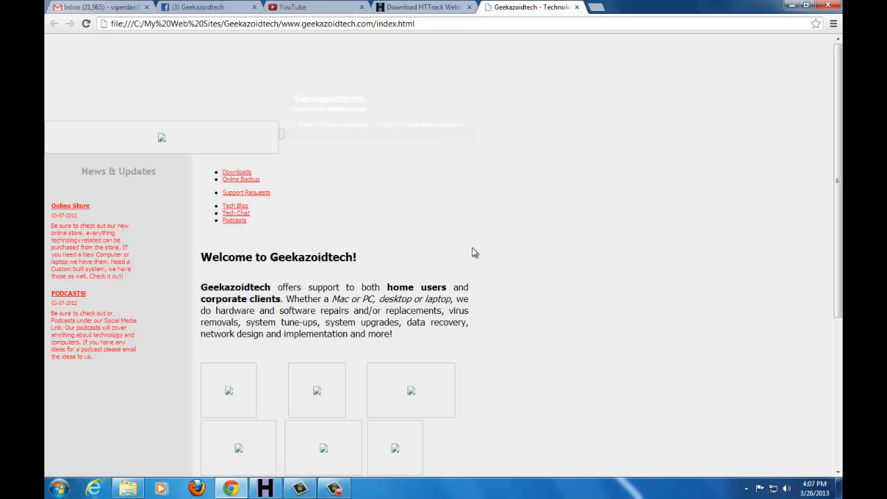
mouse_move(127, 165)
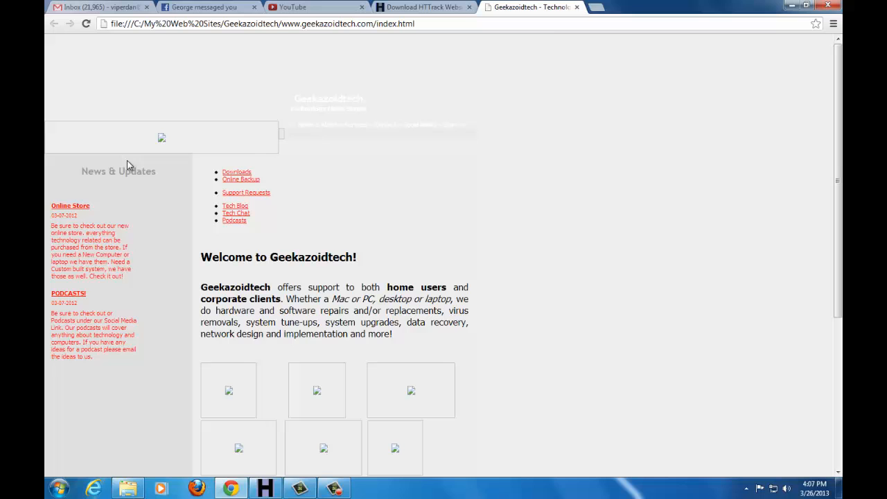
click(423, 7)
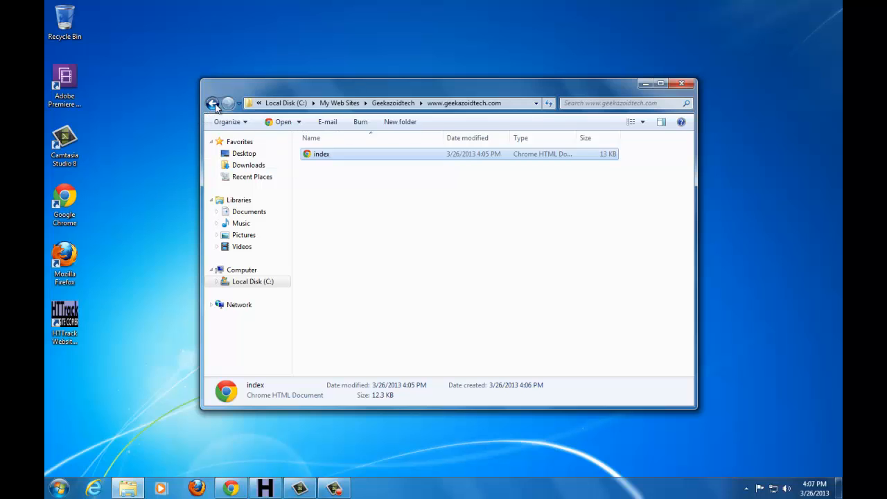
click(214, 102)
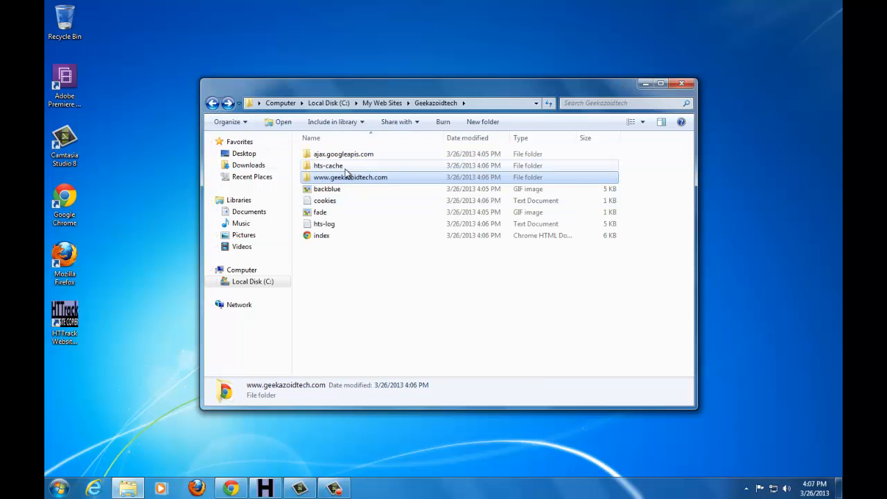
double_click(327, 165)
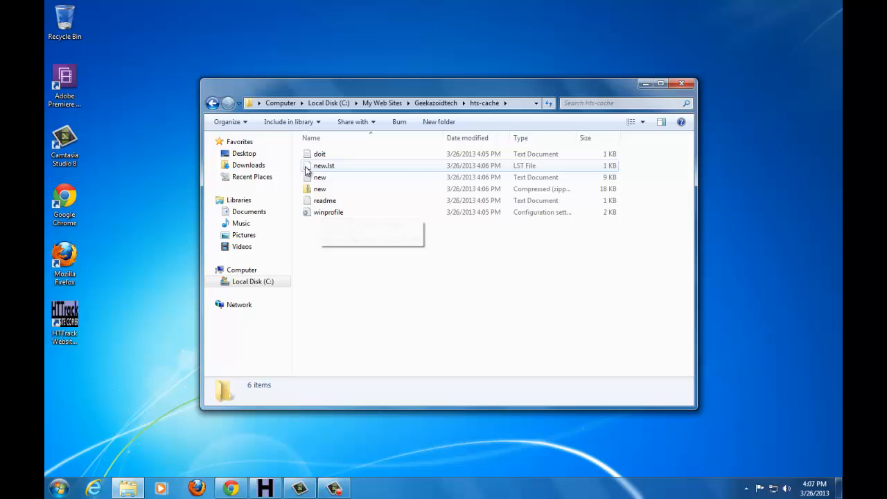
click(213, 102)
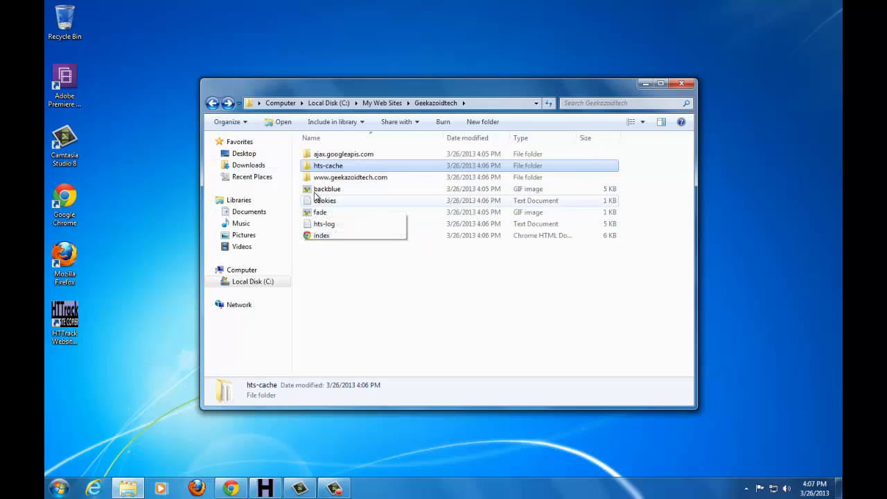
mouse_move(322, 235)
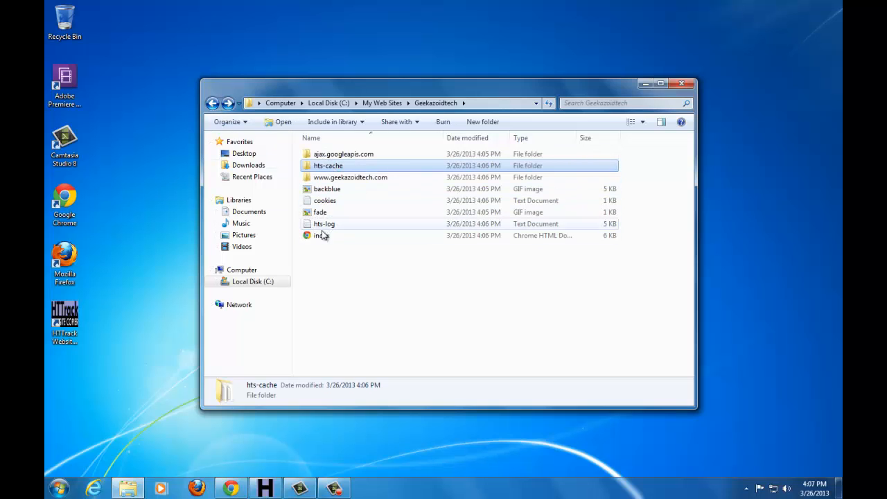
click(383, 103)
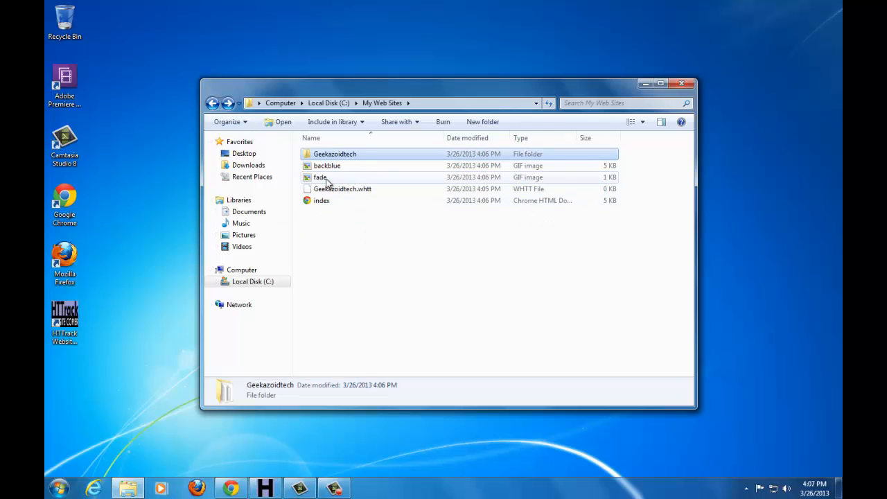
click(327, 167)
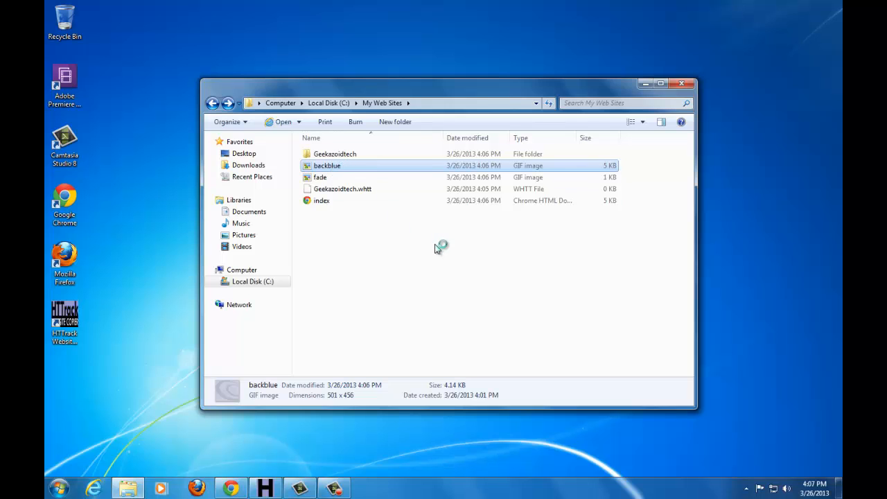
double_click(327, 165)
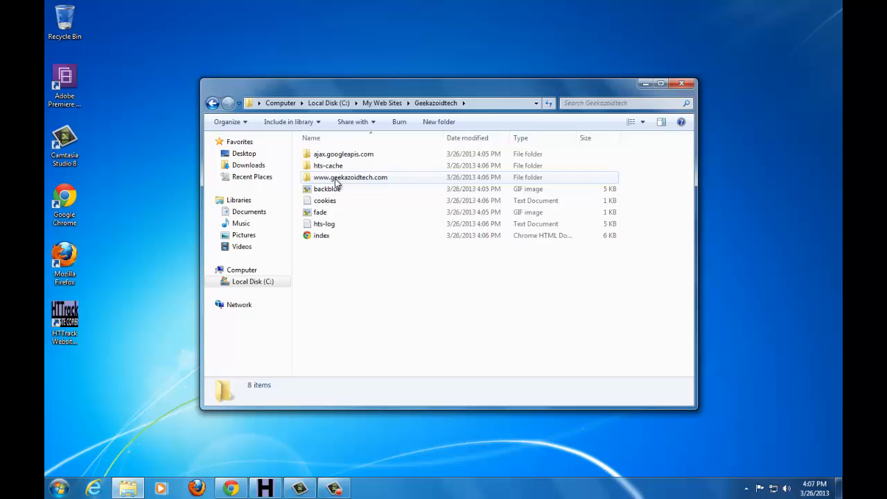
double_click(349, 178)
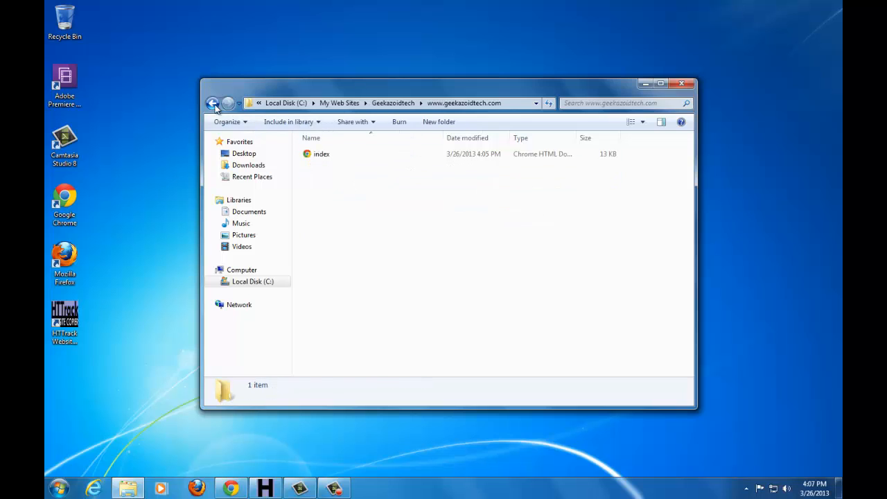
click(214, 102)
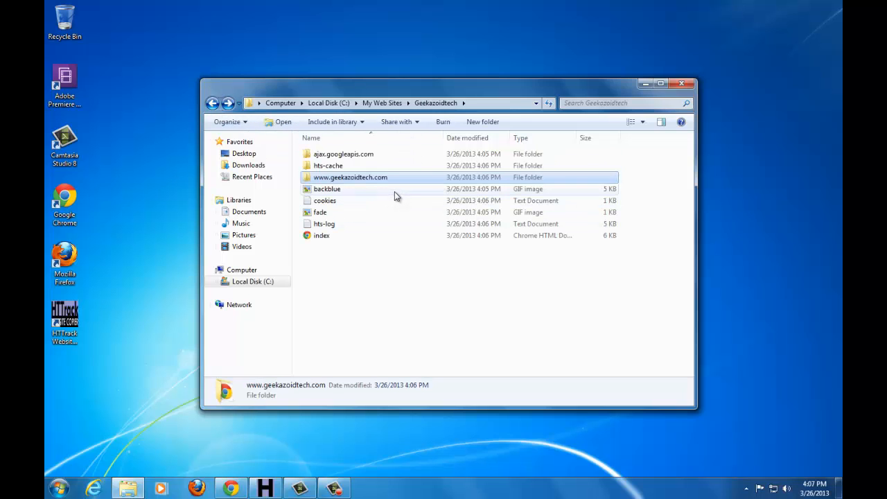
mouse_move(338, 206)
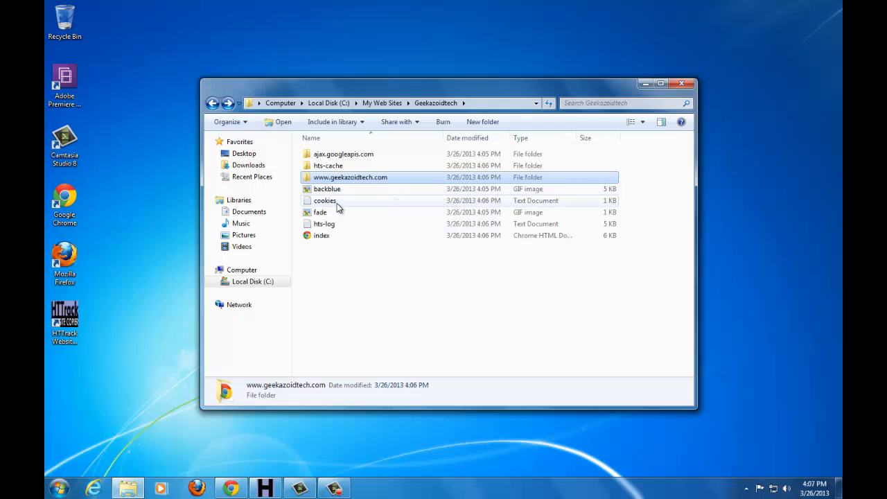
mouse_move(391, 193)
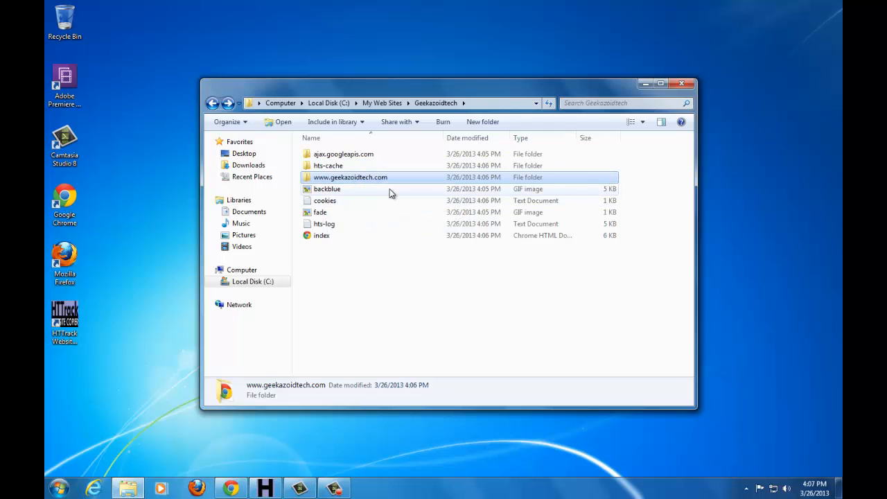
mouse_move(350, 177)
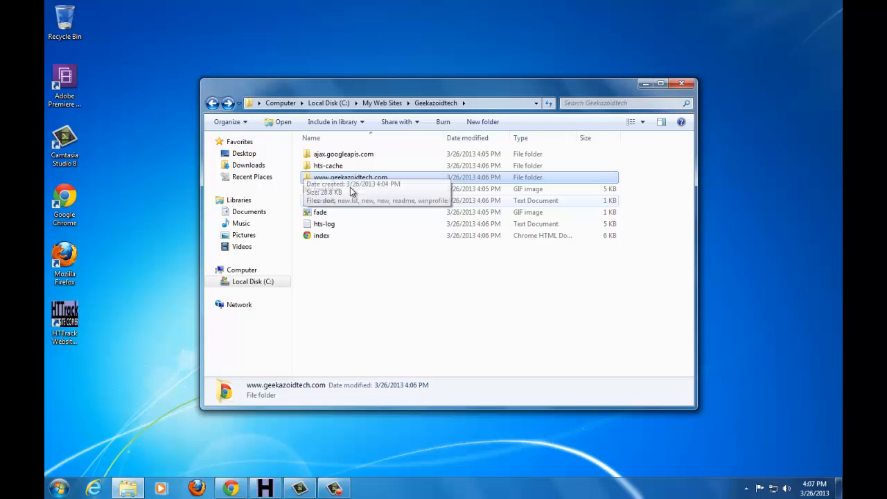
double_click(352, 178)
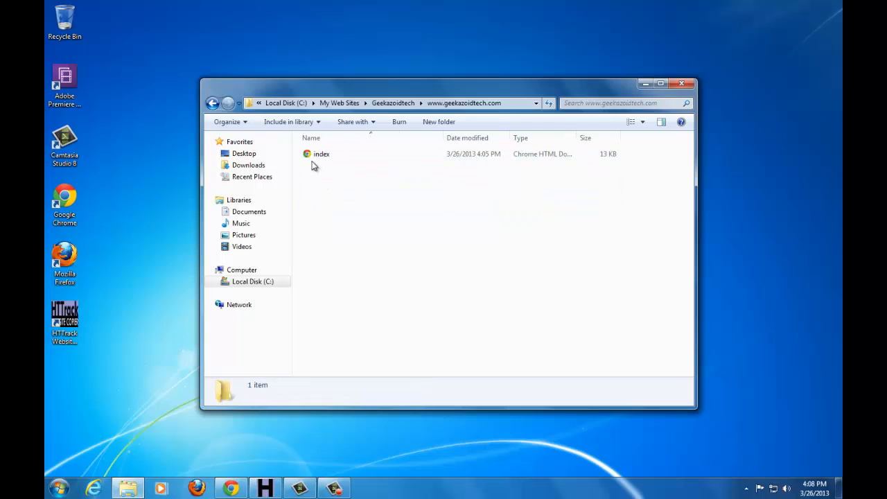
mouse_move(326, 247)
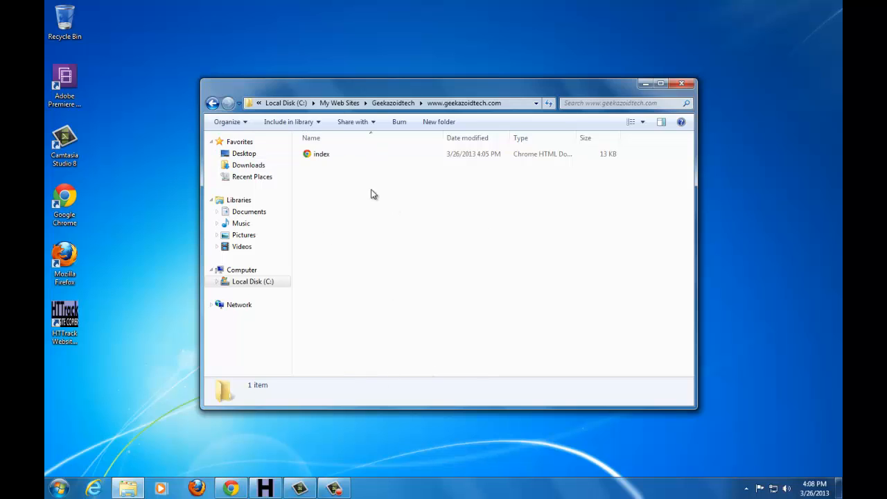
click(214, 103)
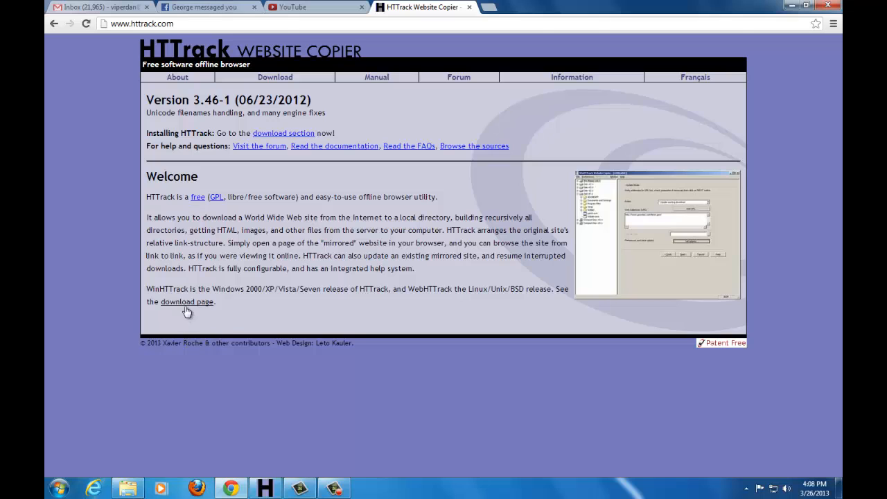
- Open the HTTrack download page listing the Website Copier 3.46-1 installers
click(186, 302)
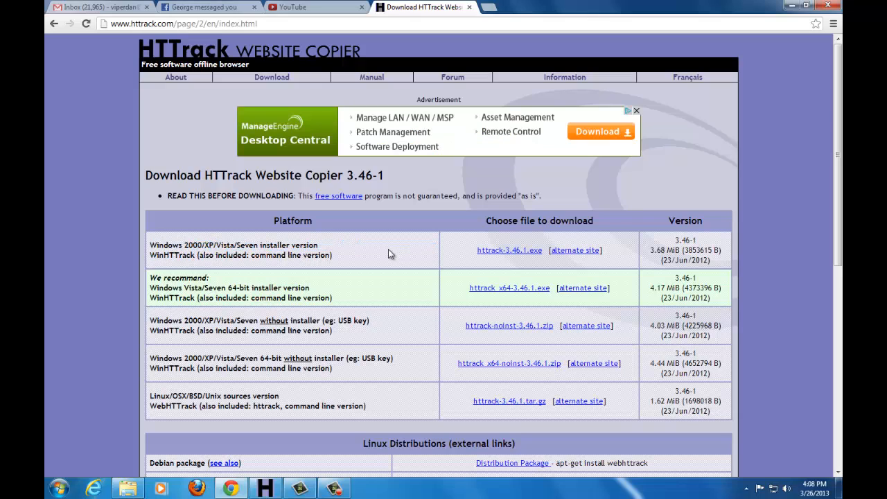
mouse_move(510, 250)
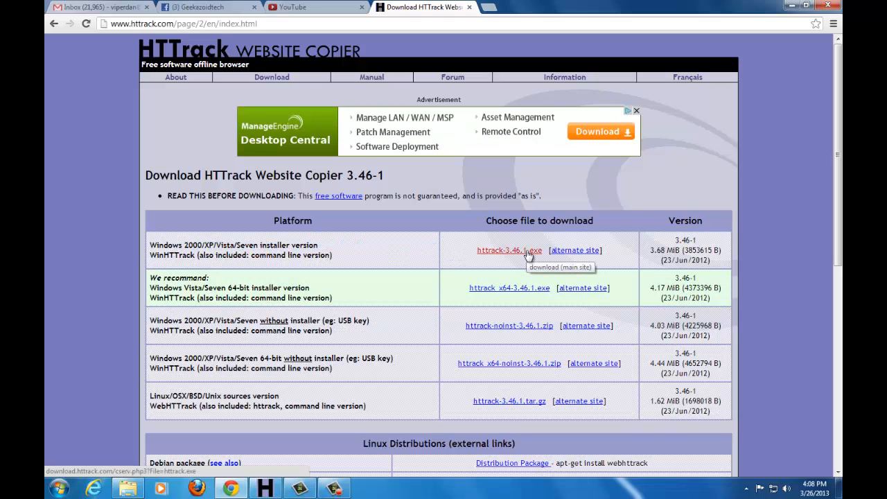